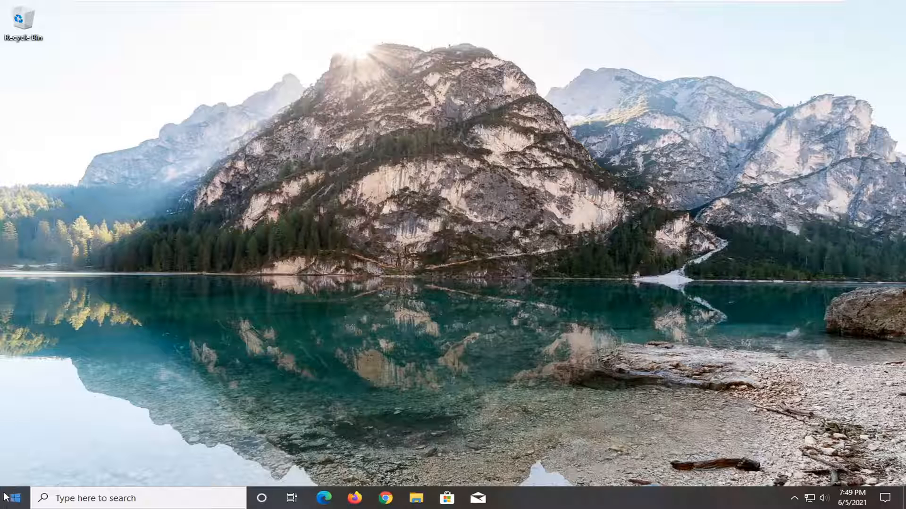
- Search for 'settings' and launch the Settings app from the results
type("settings")
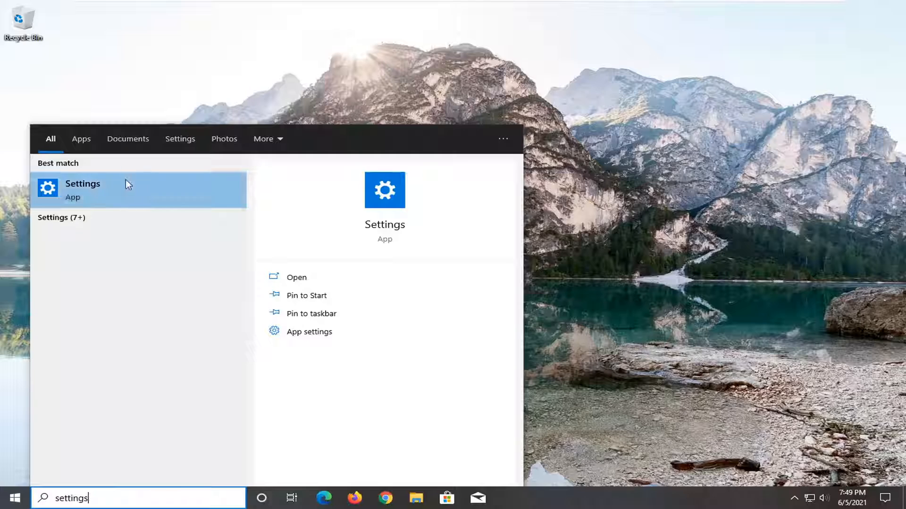
left_click(83, 189)
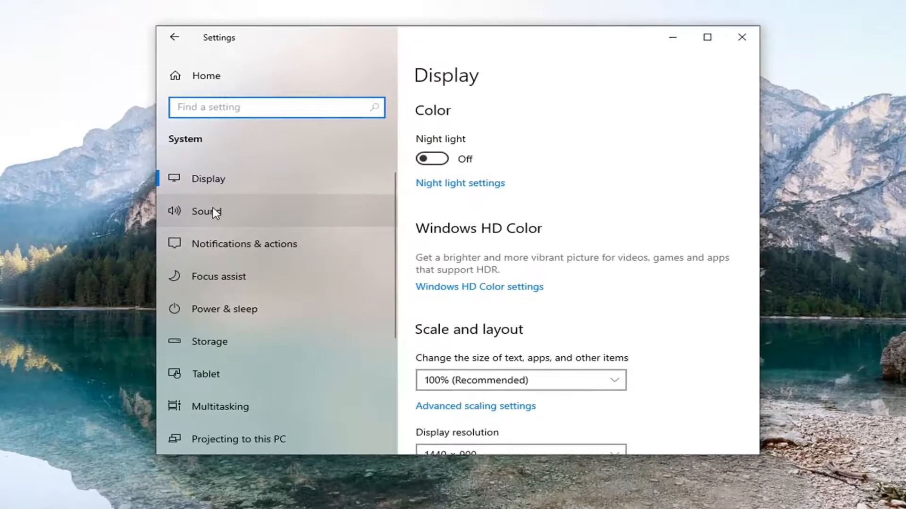
- On the Sound page, review the available input devices and run the microphone troubleshooter
left_click(205, 211)
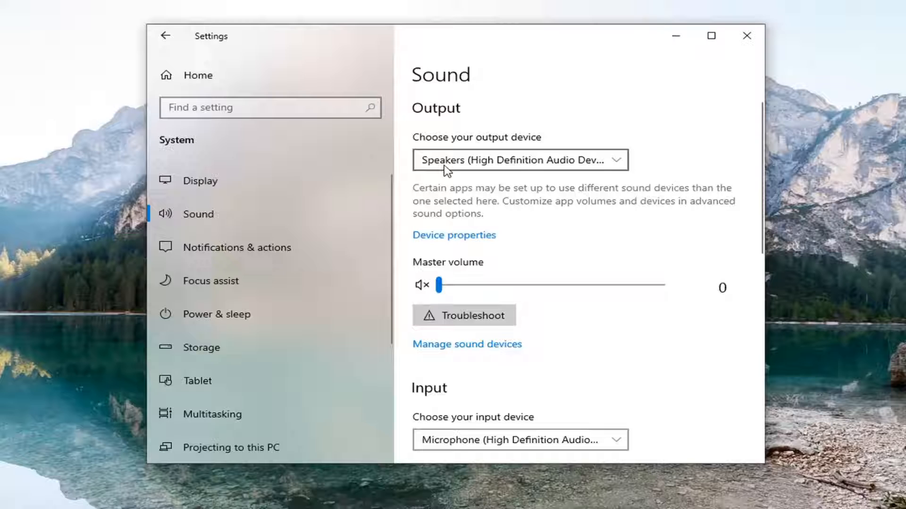
scroll("down", 3)
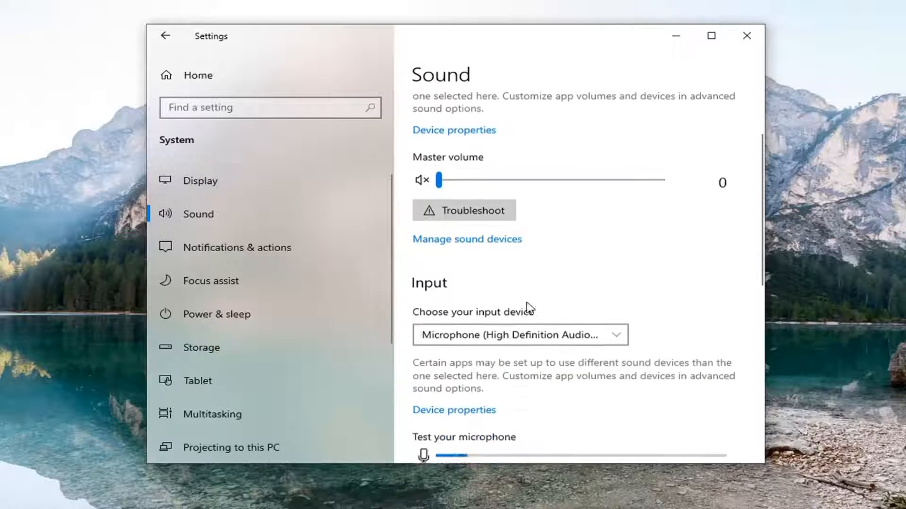
scroll("down", 3)
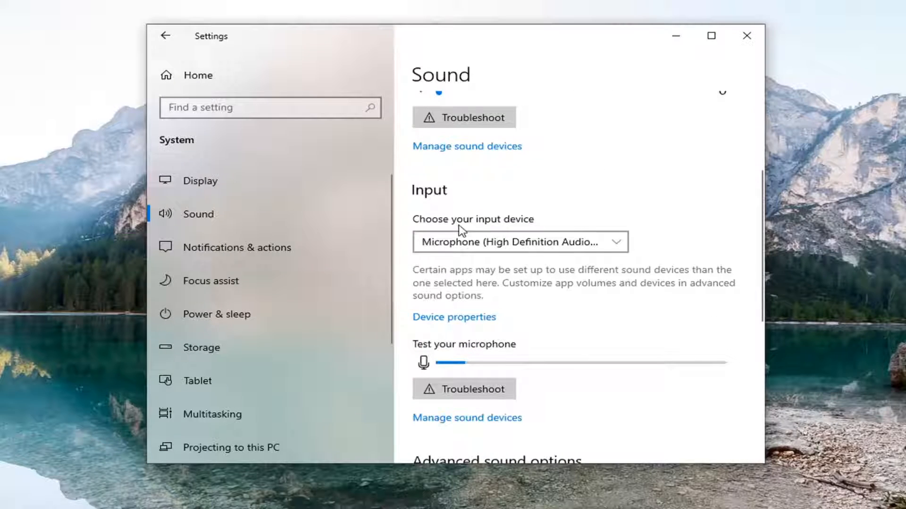
left_click(519, 241)
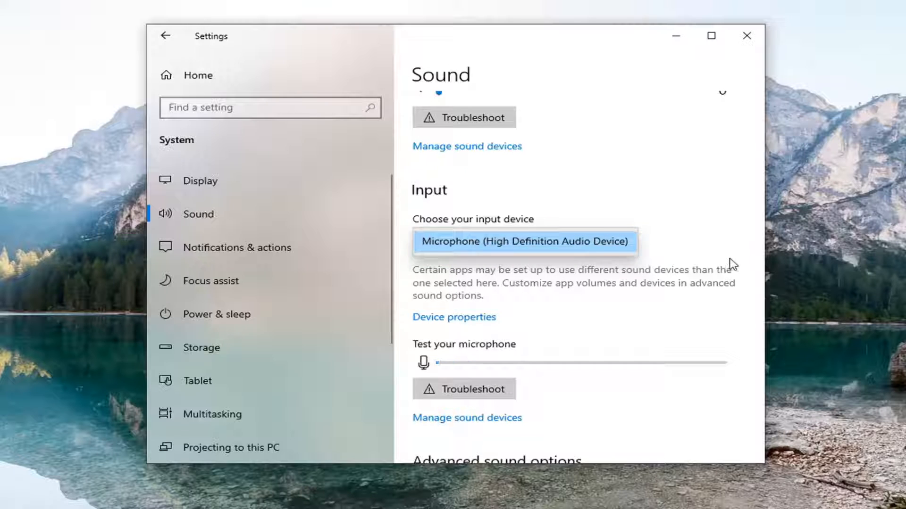
scroll("down", 3)
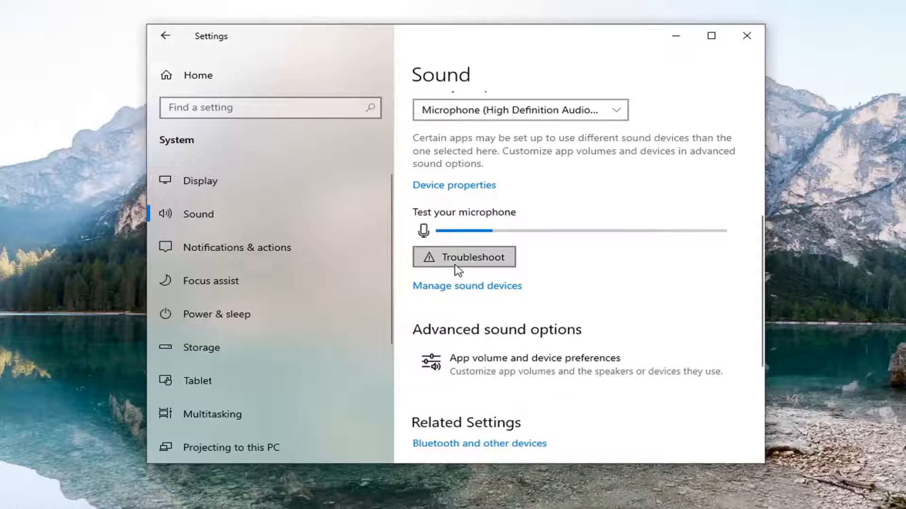
left_click(464, 257)
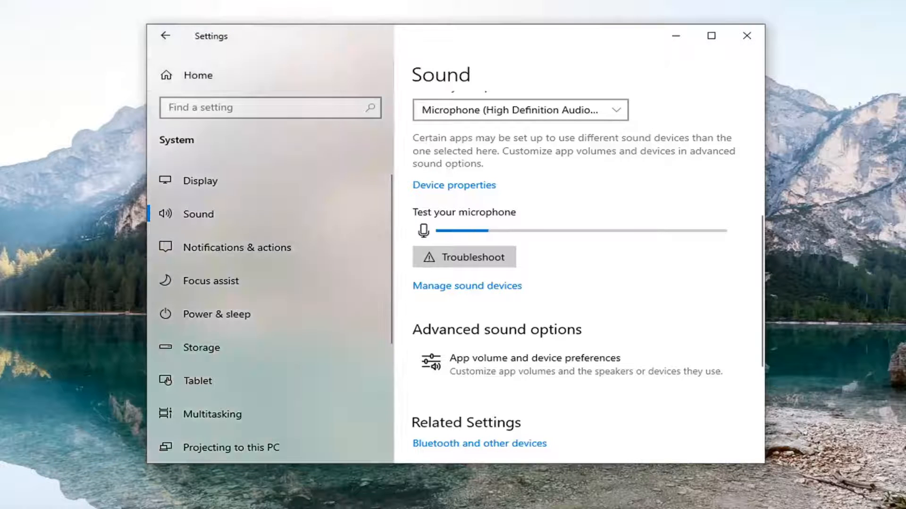
mouse_move(585, 337)
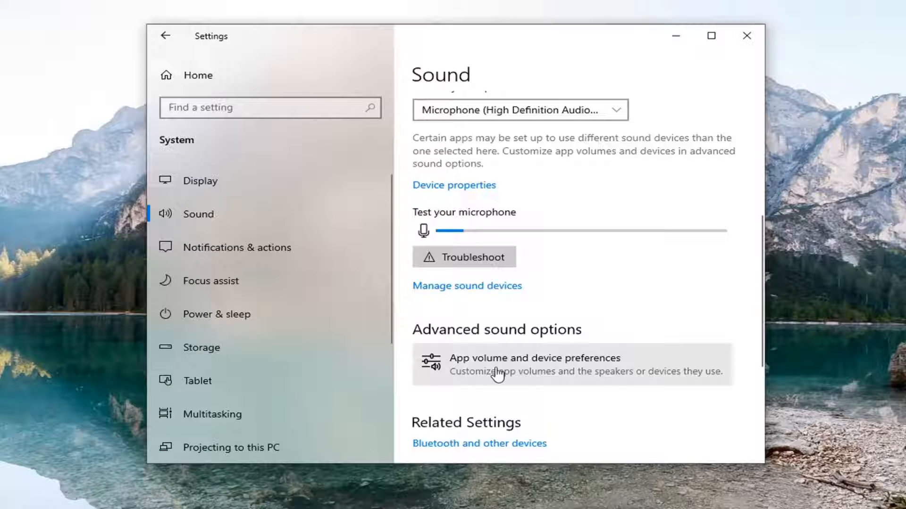
- Open 'App volume and device preferences' from Advanced sound options
left_click(533, 364)
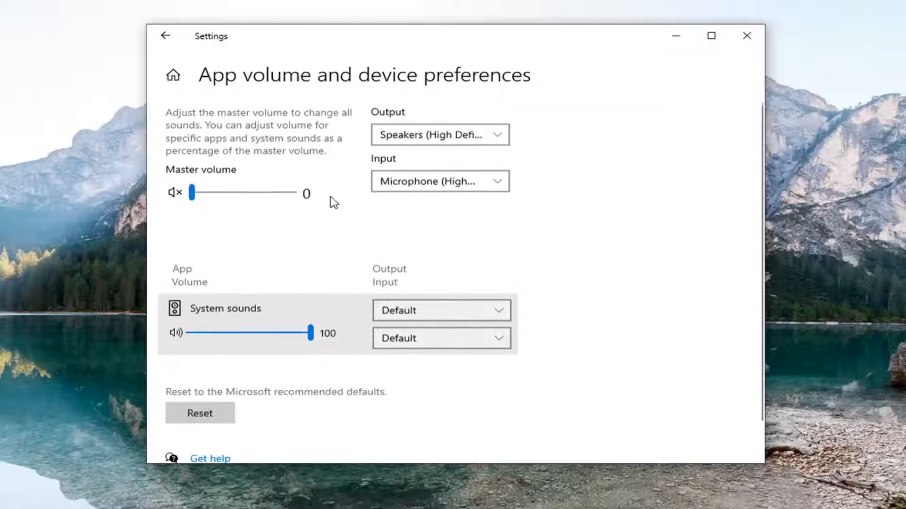
mouse_move(729, 62)
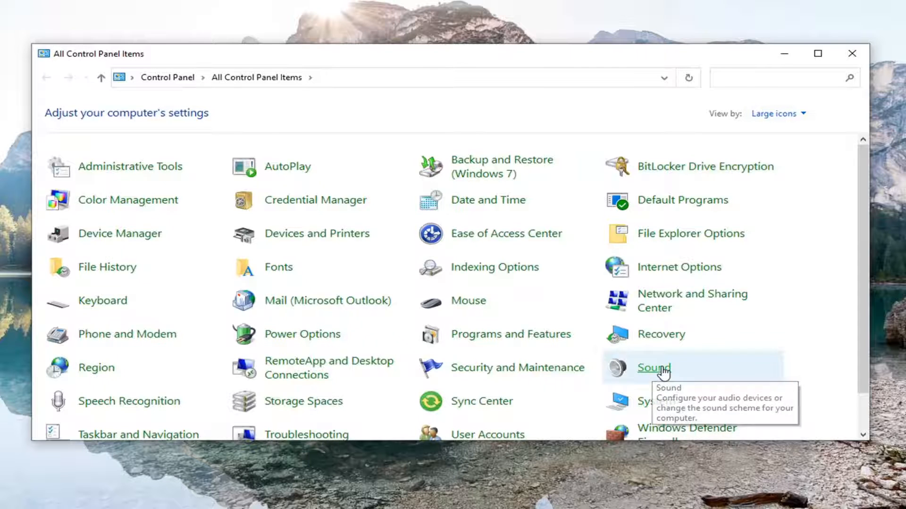
- Open Control Panel's Sound dialog and select the Microphone recording device
left_click(653, 368)
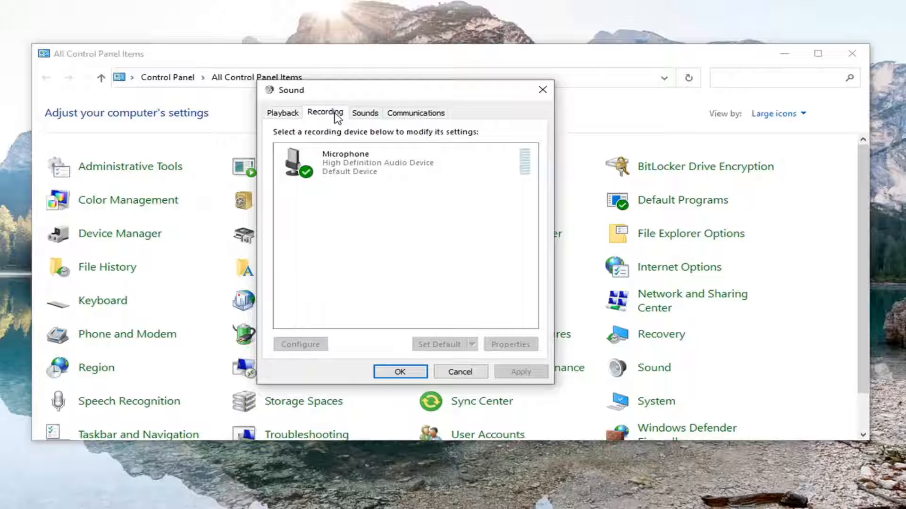
left_click(375, 162)
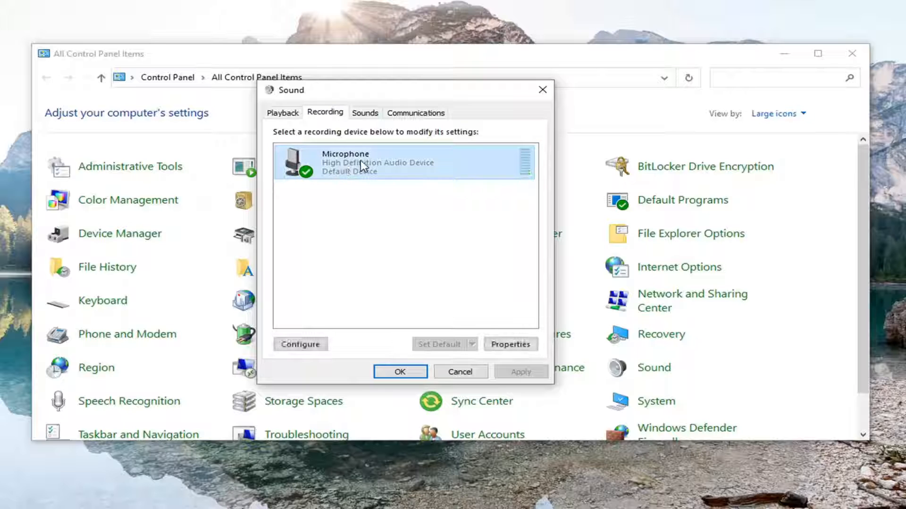
mouse_move(435, 274)
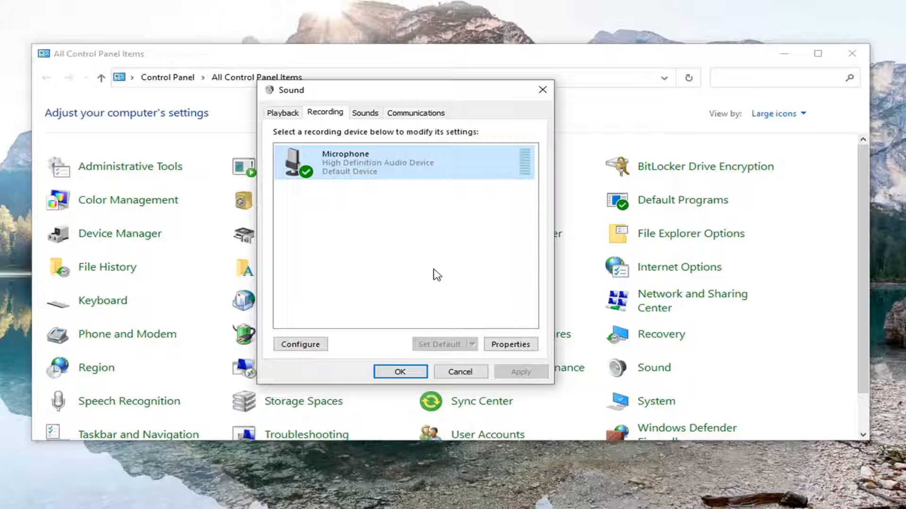
- Open Microphone Properties, view the Listen tab, then return to General
left_click(510, 345)
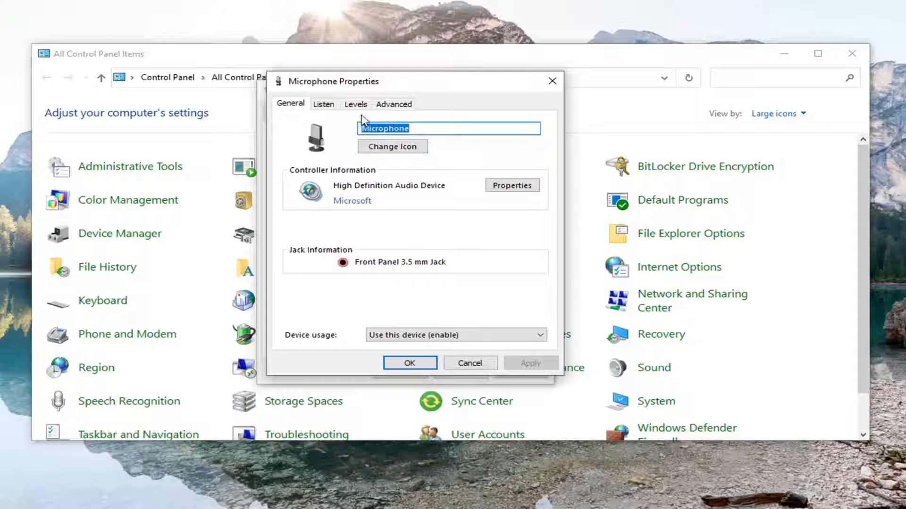
mouse_move(364, 122)
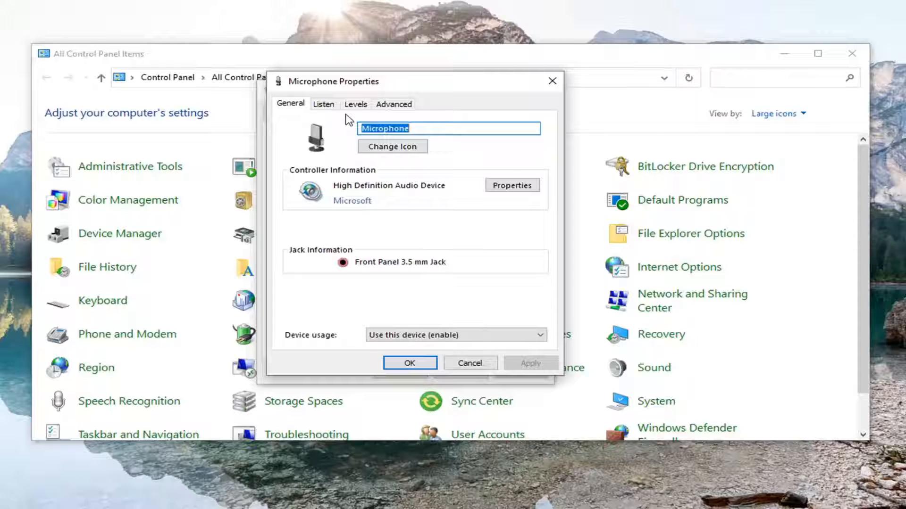
left_click(394, 103)
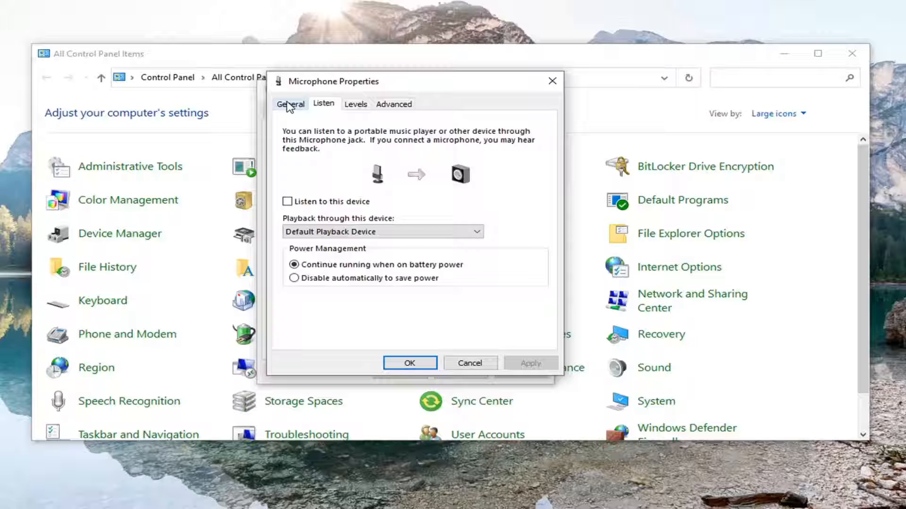
left_click(290, 104)
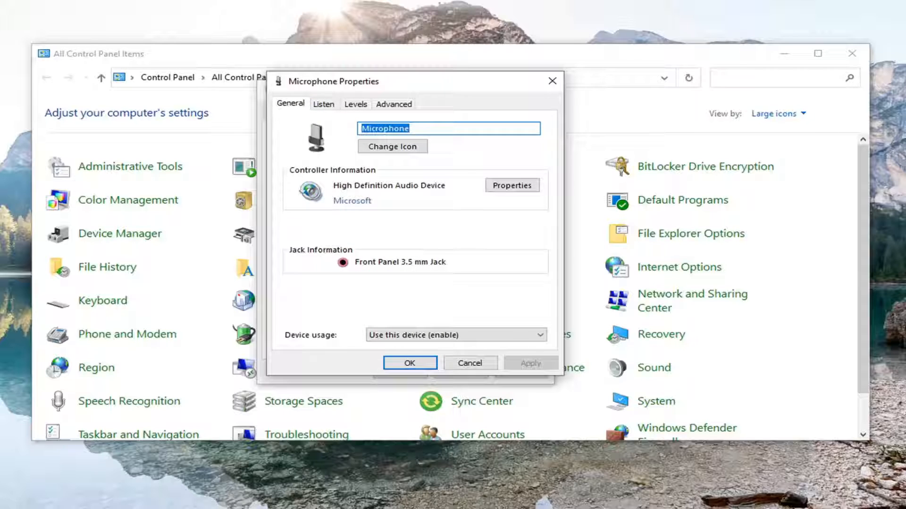
mouse_move(360, 237)
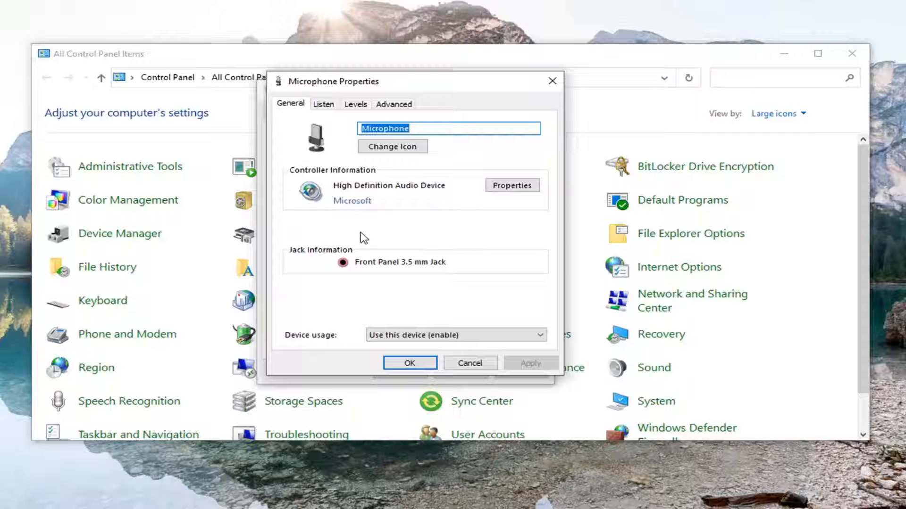
mouse_move(535, 7)
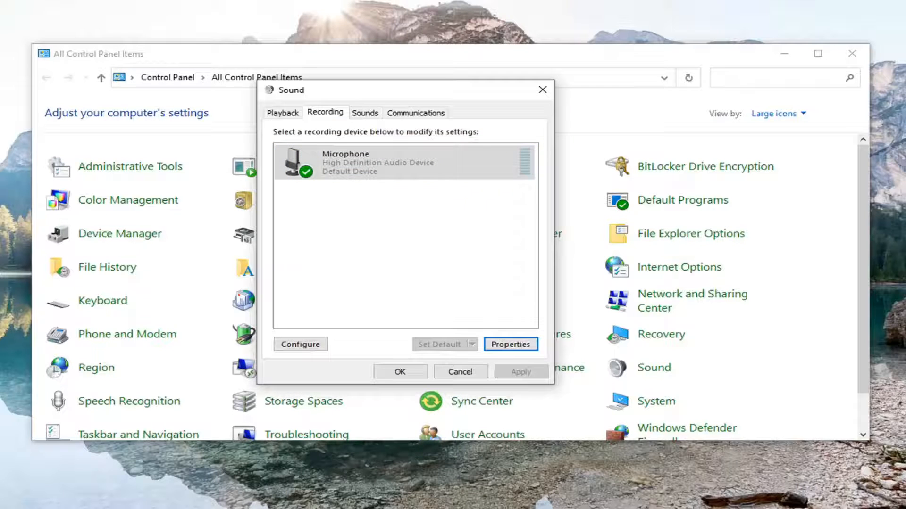
mouse_move(572, 231)
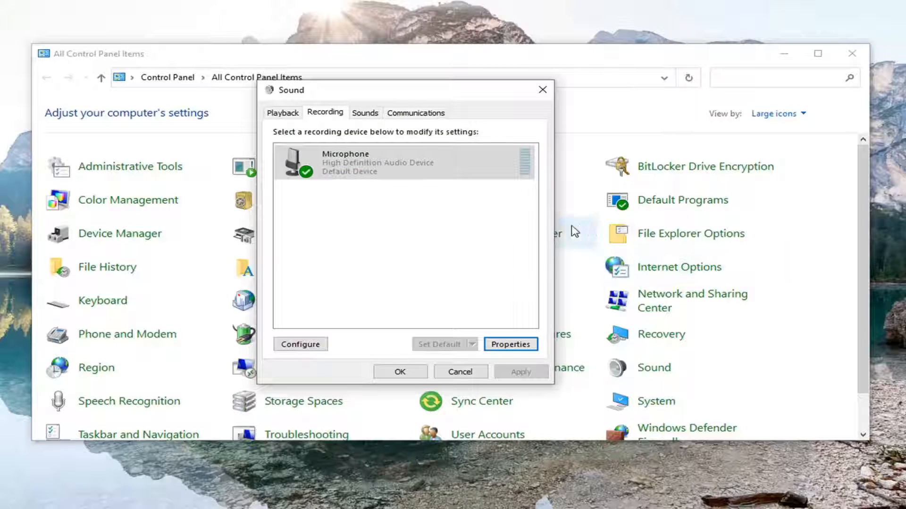
- Reopen Microphone Properties, review the Advanced format settings, then go back to General
left_click(405, 162)
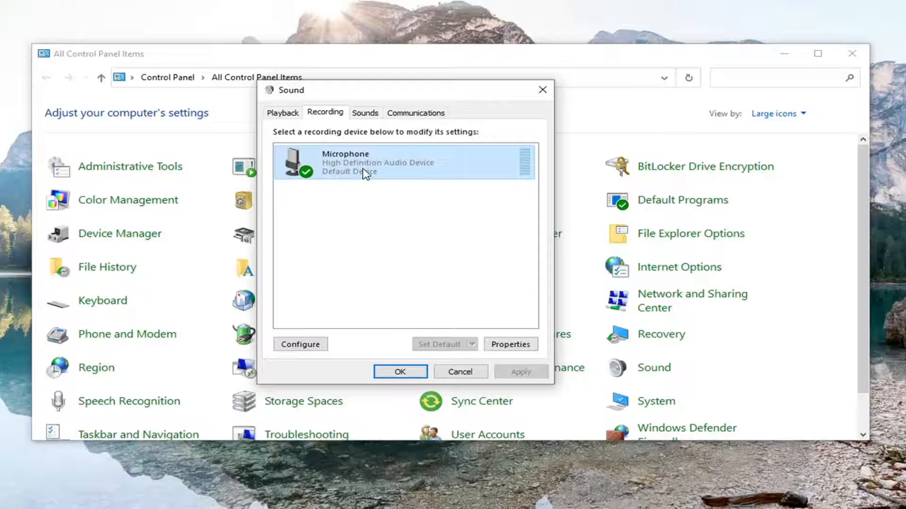
left_click(510, 344)
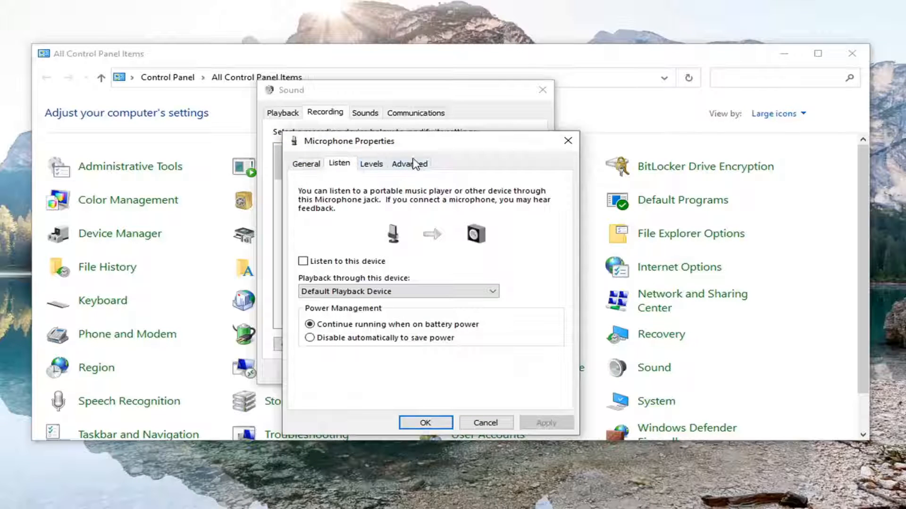
left_click(409, 163)
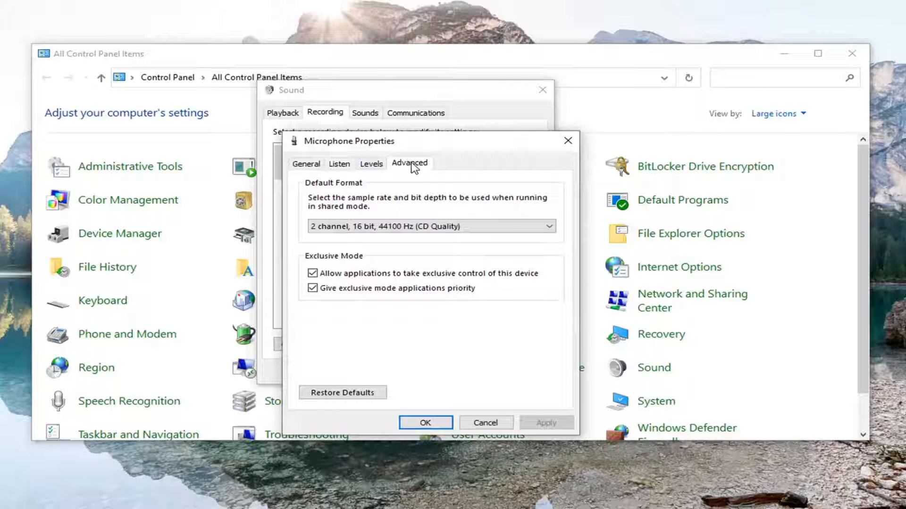
mouse_move(339, 173)
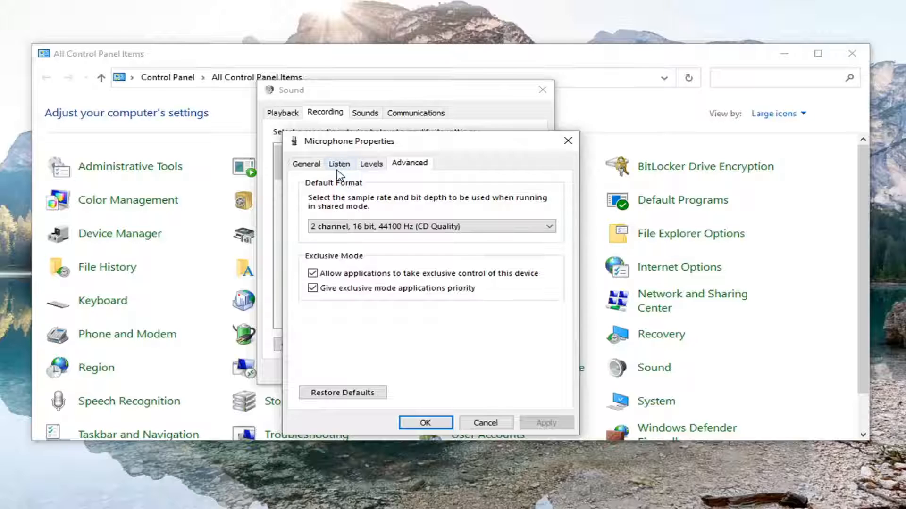
left_click(306, 164)
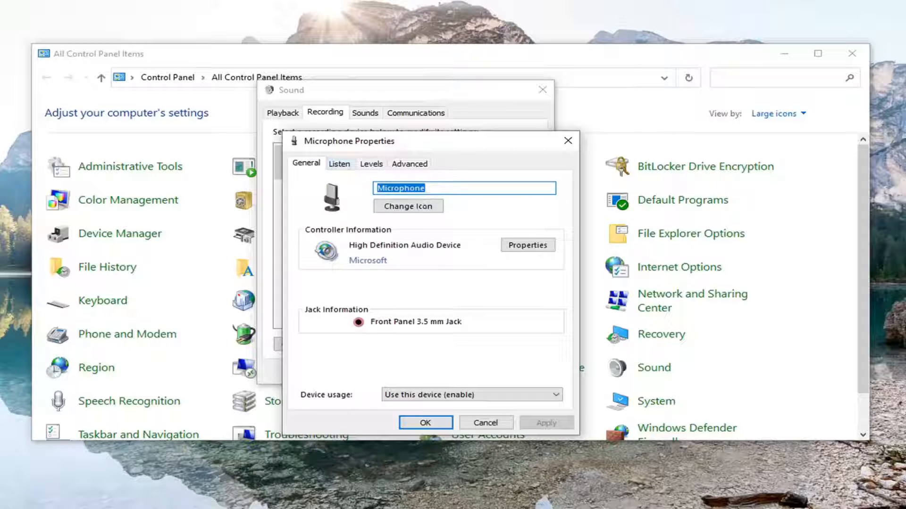
mouse_move(373, 281)
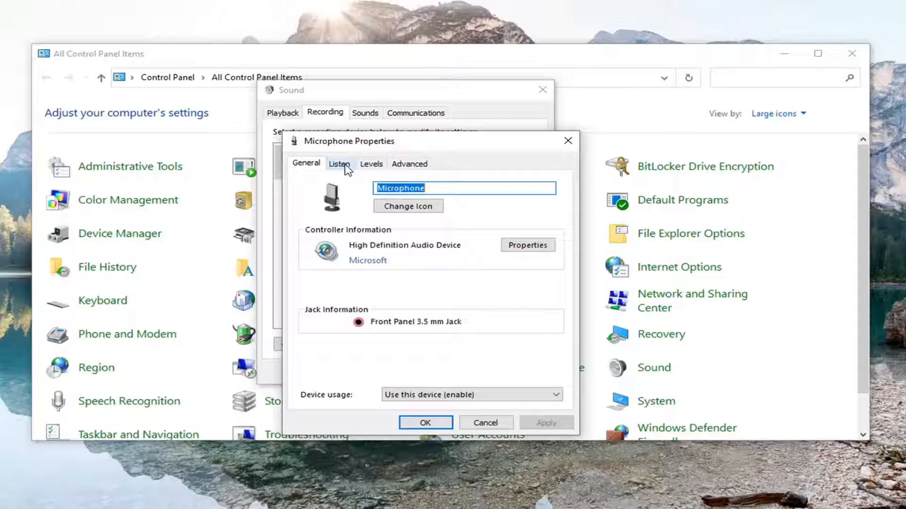
- Check Levels, keep CD Quality format, restore advanced defaults, click OK, and close Control Panel
left_click(370, 164)
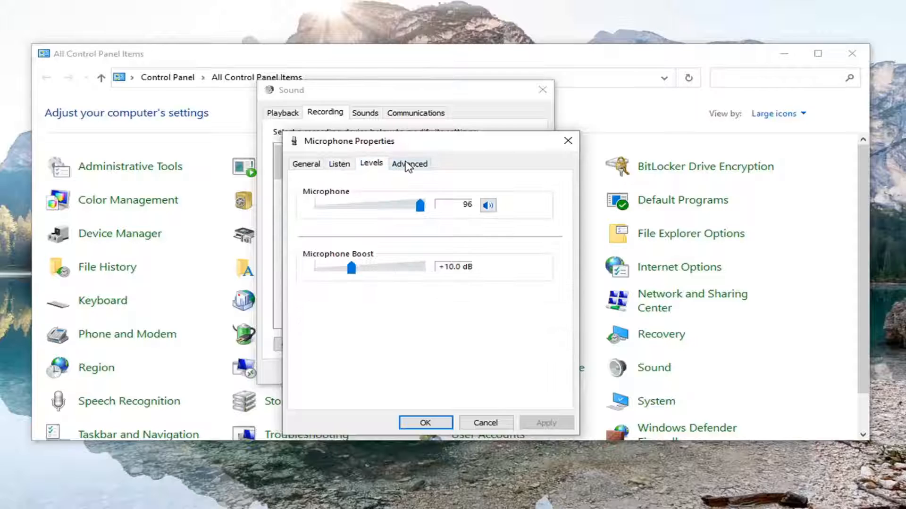
mouse_move(380, 194)
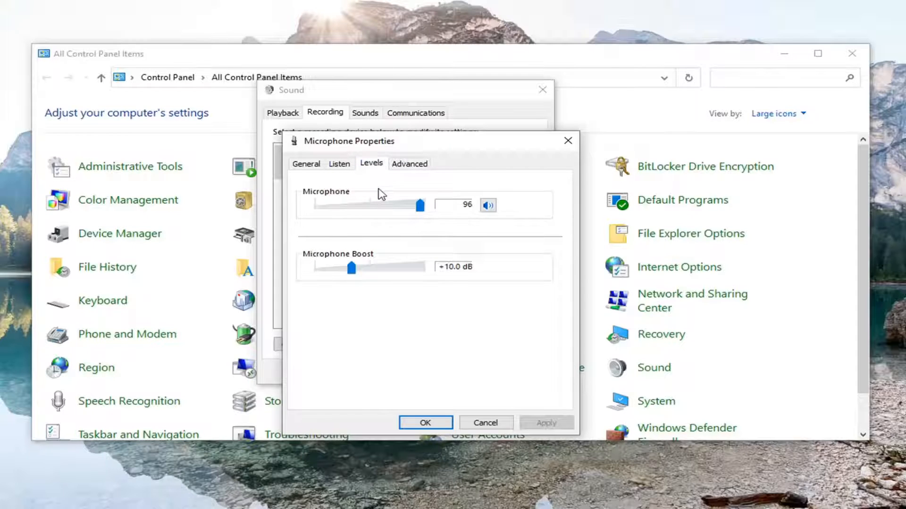
left_click(409, 163)
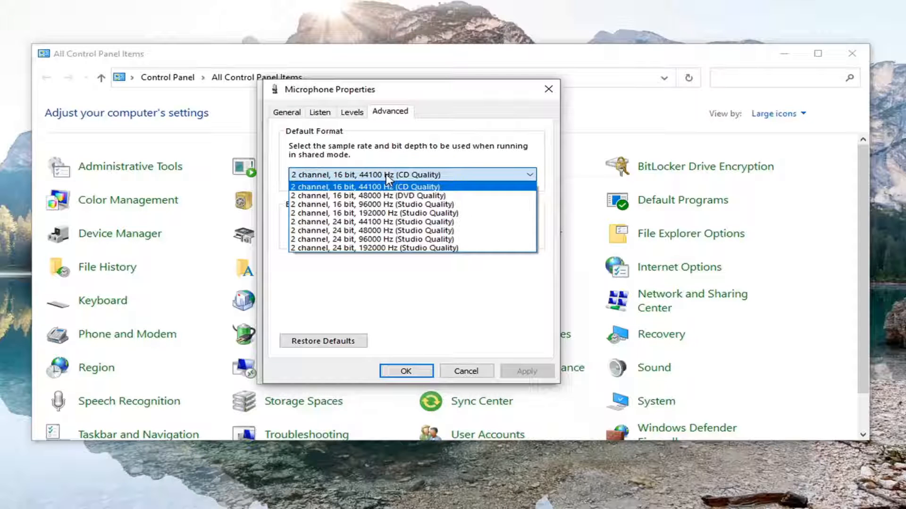
left_click(366, 186)
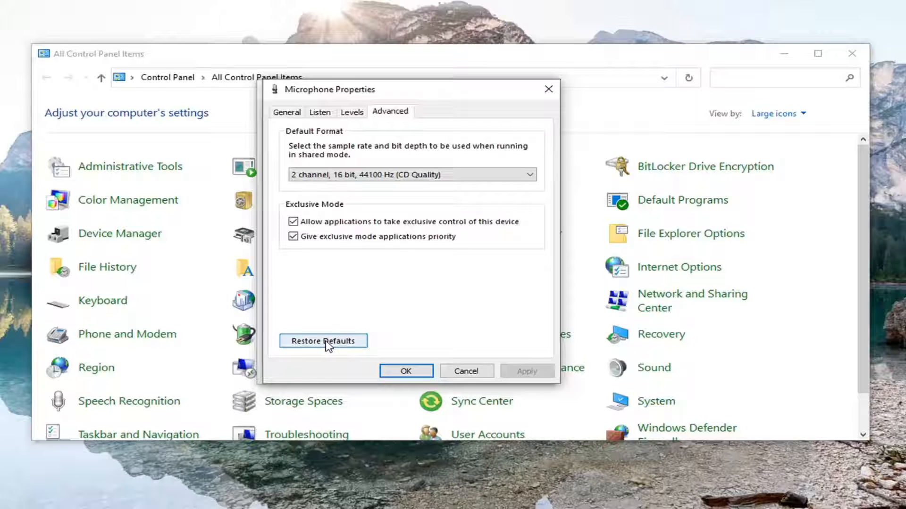
left_click(322, 340)
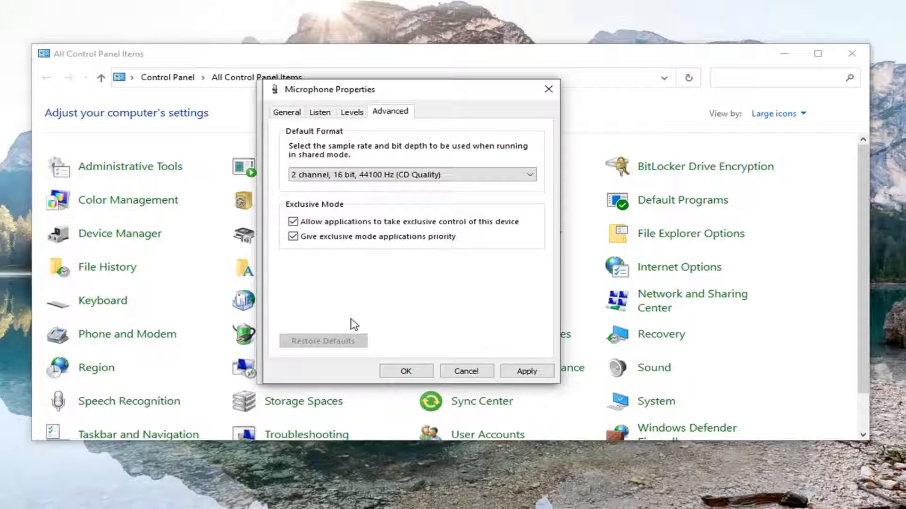
left_click(527, 371)
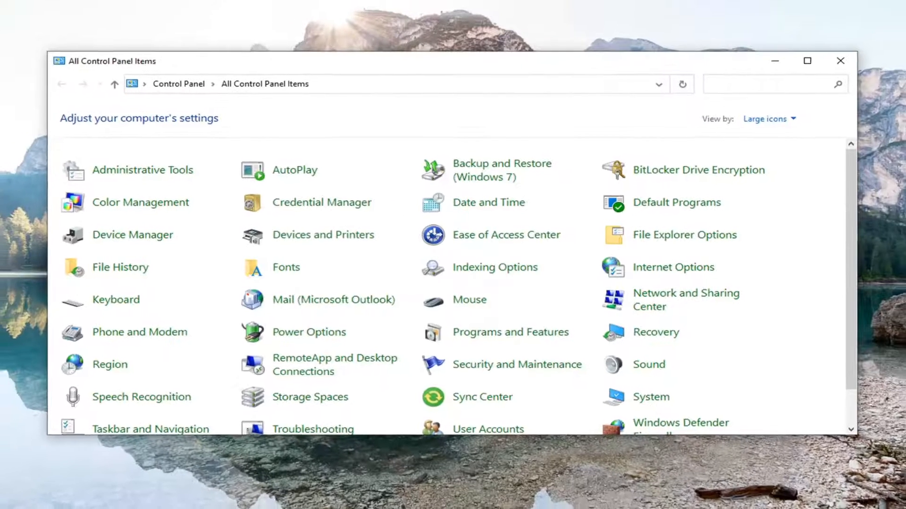
left_click(839, 61)
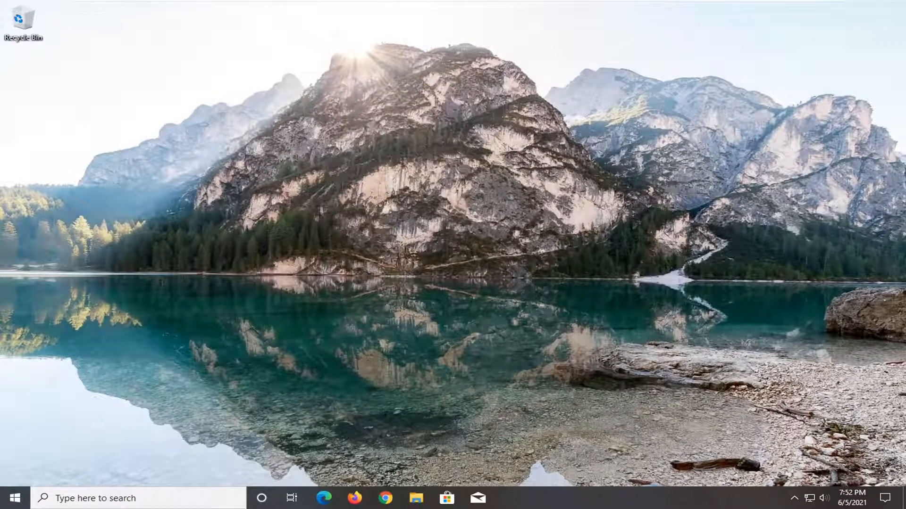